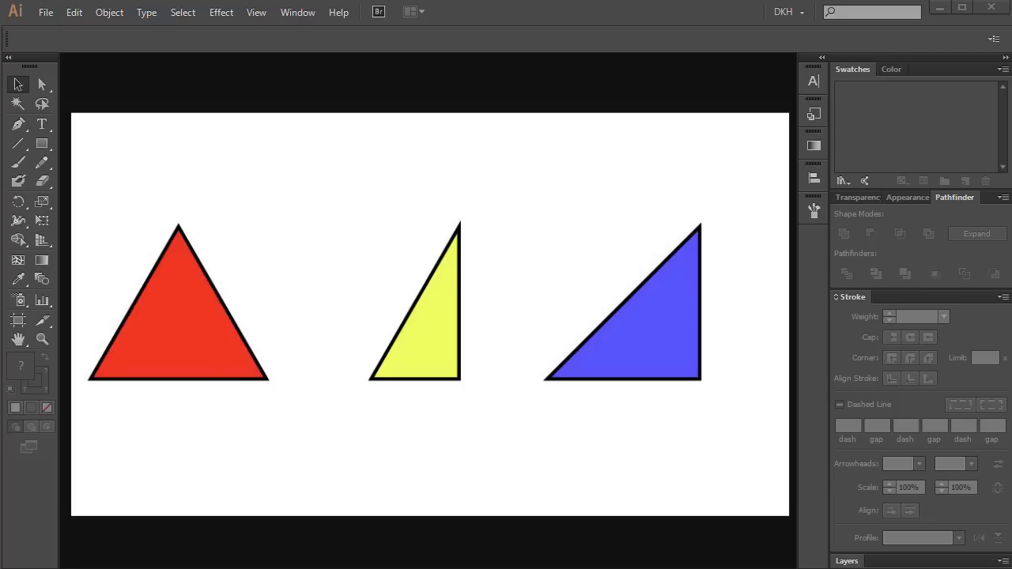
Create a new 1280 × 720 px document from File > New
{"action": "left_click", "coordinate": [45, 12]}
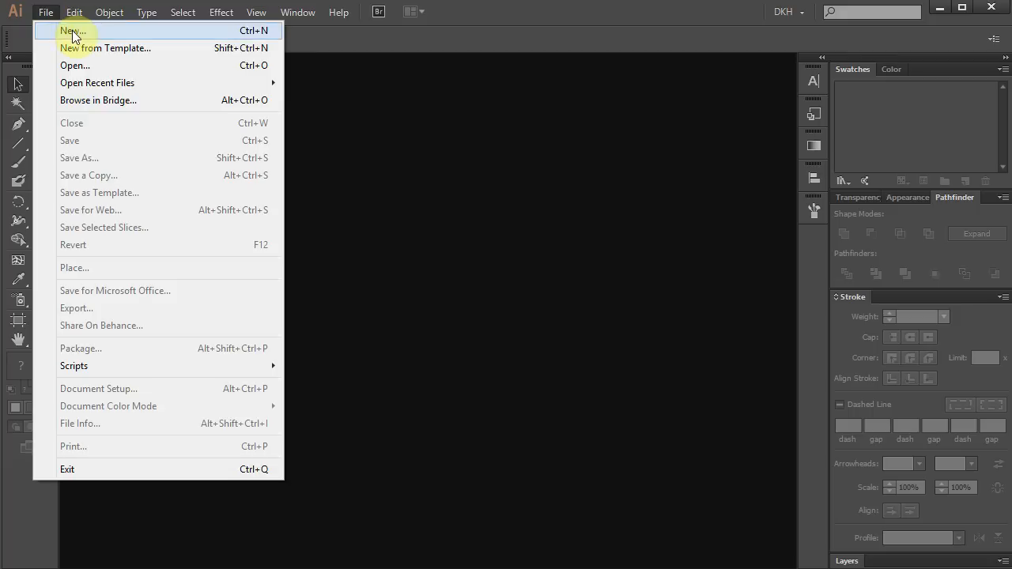
{"action": "left_click", "coordinate": [72, 31]}
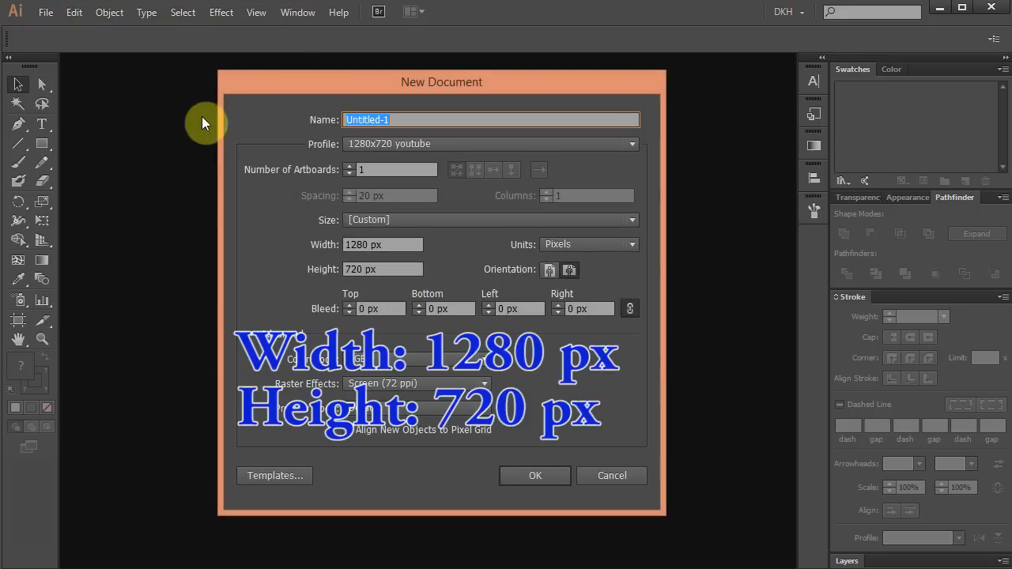
{"action": "mouse_move", "coordinate": [423, 330]}
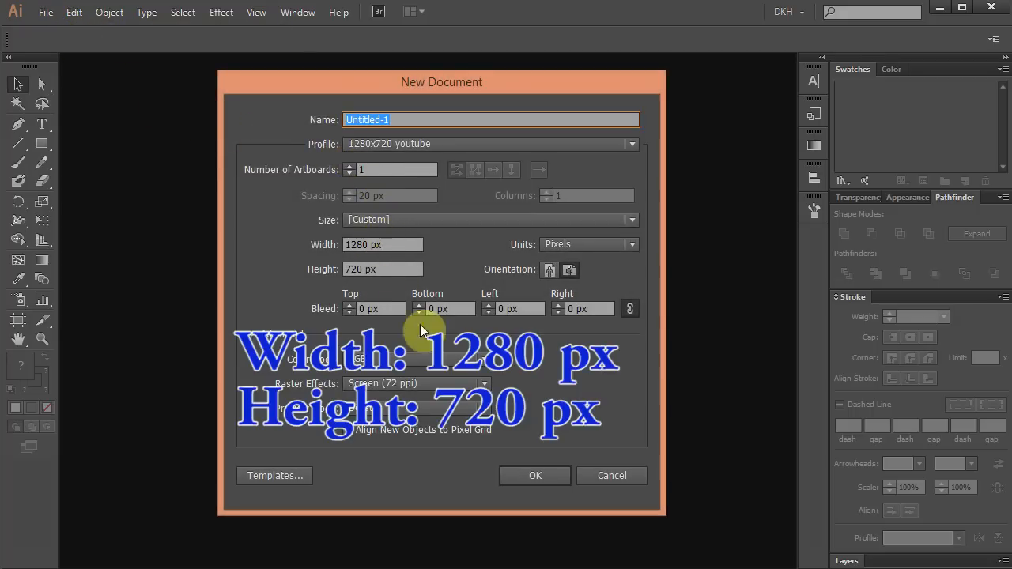
{"action": "left_click", "coordinate": [535, 475]}
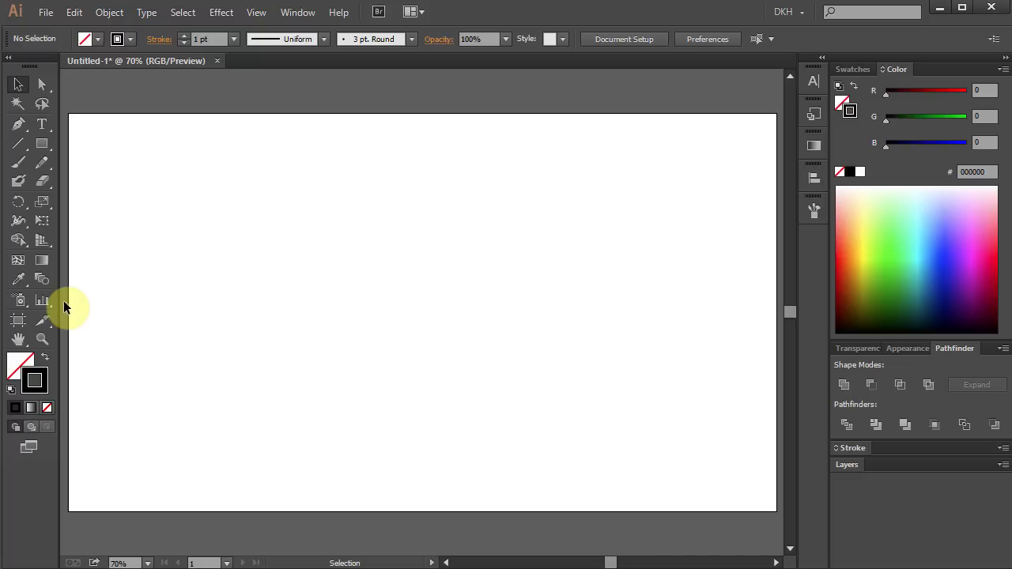
{"action": "mouse_move", "coordinate": [51, 166]}
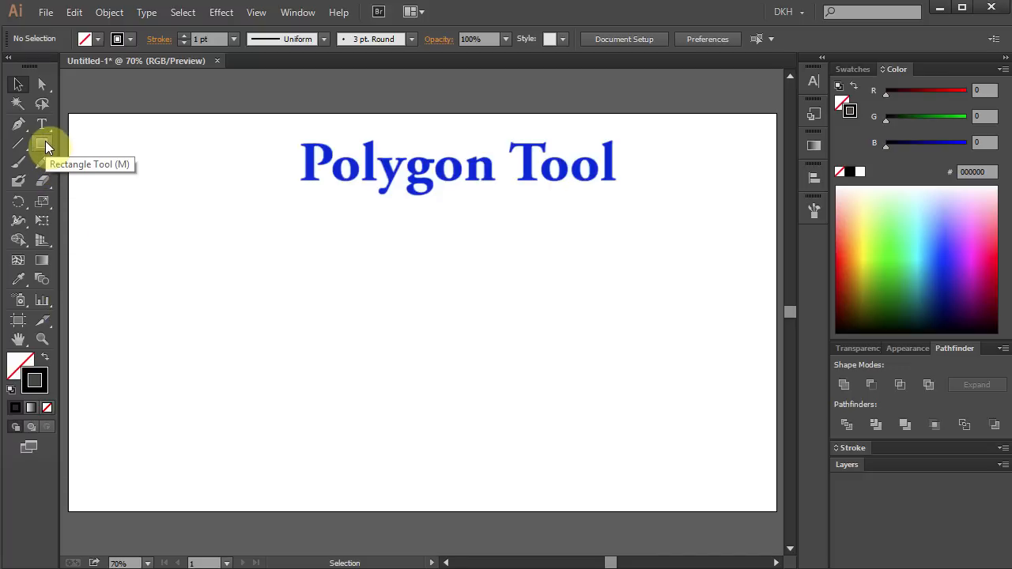
Draw a 3-sided polygon with a 180 px radius using the Polygon Tool
{"action": "left_click", "coordinate": [42, 143]}
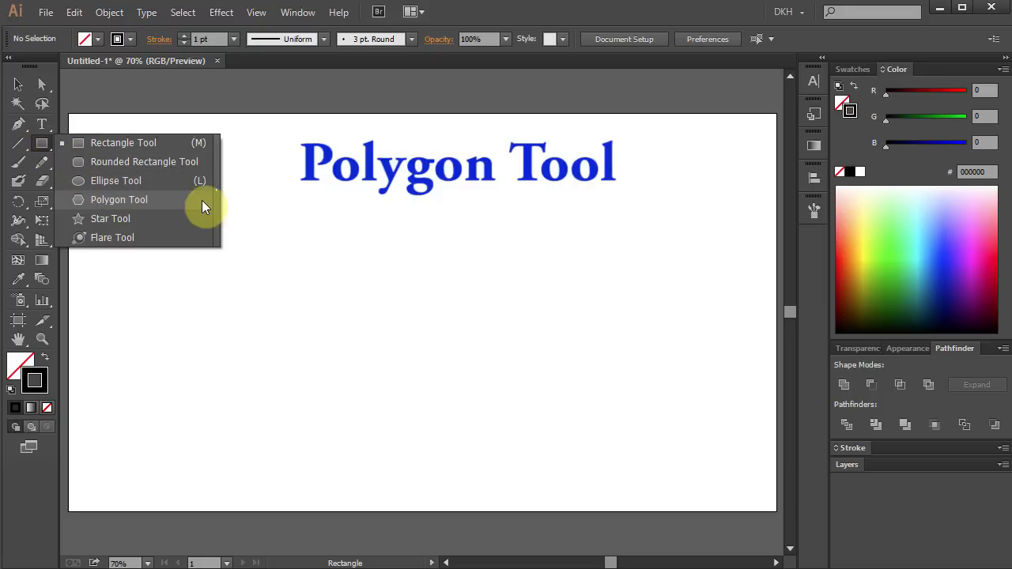
{"action": "left_click", "coordinate": [118, 199]}
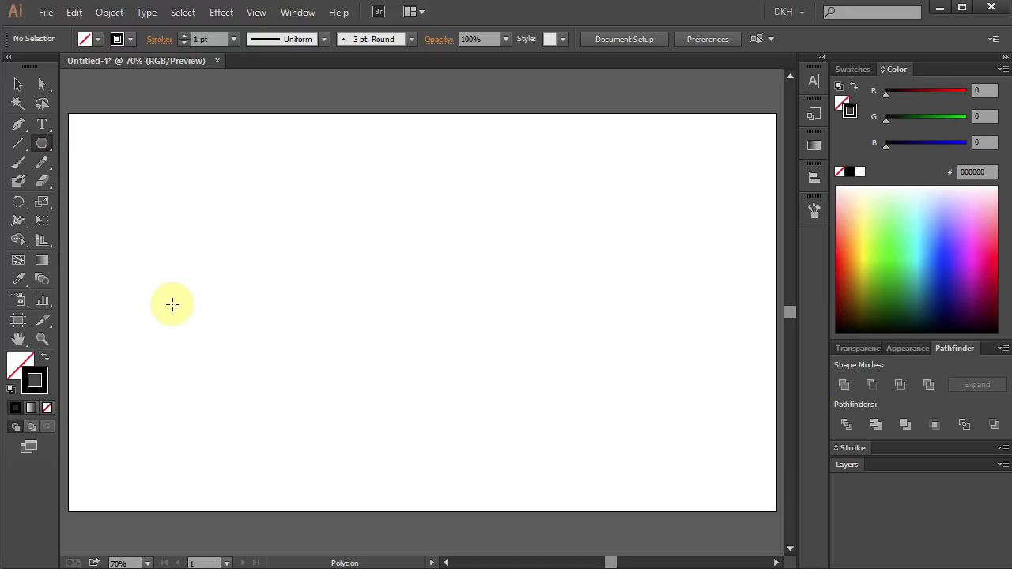
{"action": "mouse_move", "coordinate": [176, 327]}
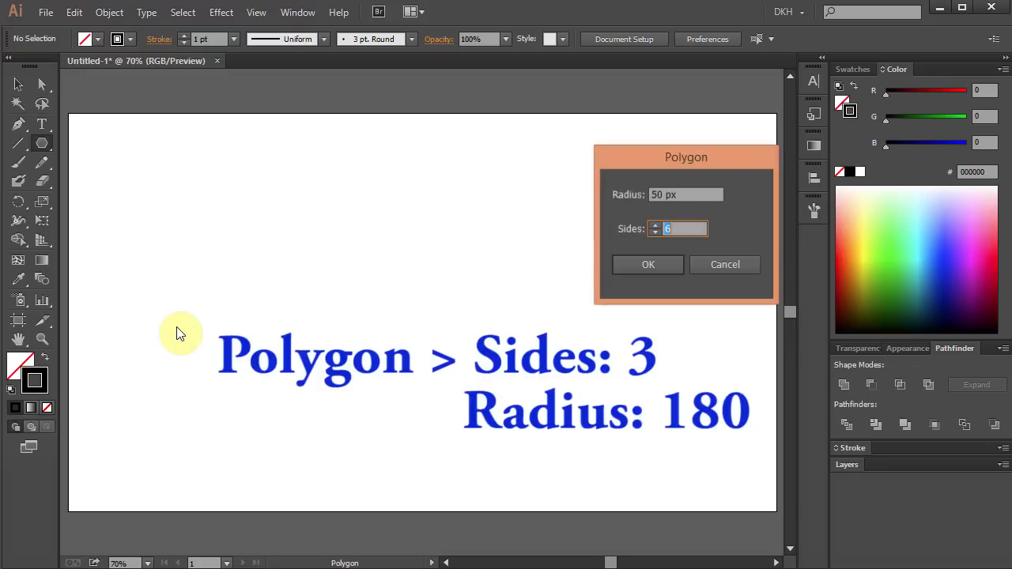
{"action": "mouse_move", "coordinate": [387, 311]}
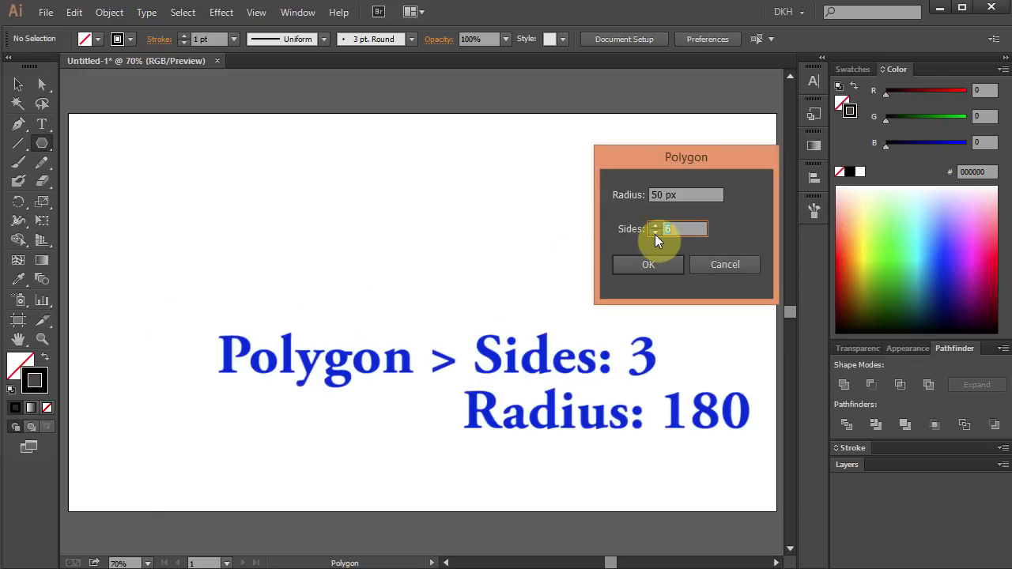
{"action": "left_click", "coordinate": [656, 232]}
{"action": "type", "text": "3"}
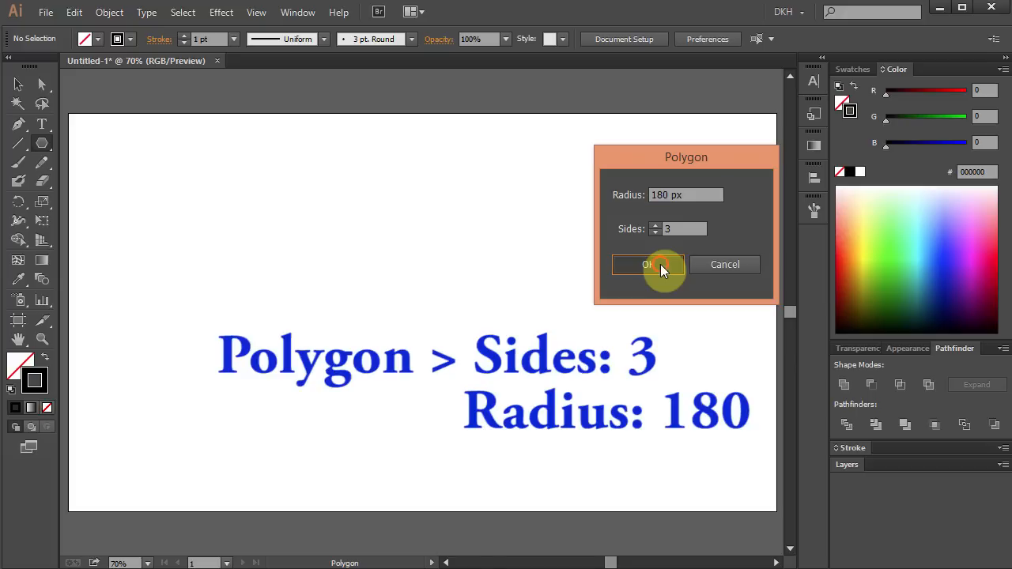
{"action": "left_click", "coordinate": [648, 264]}
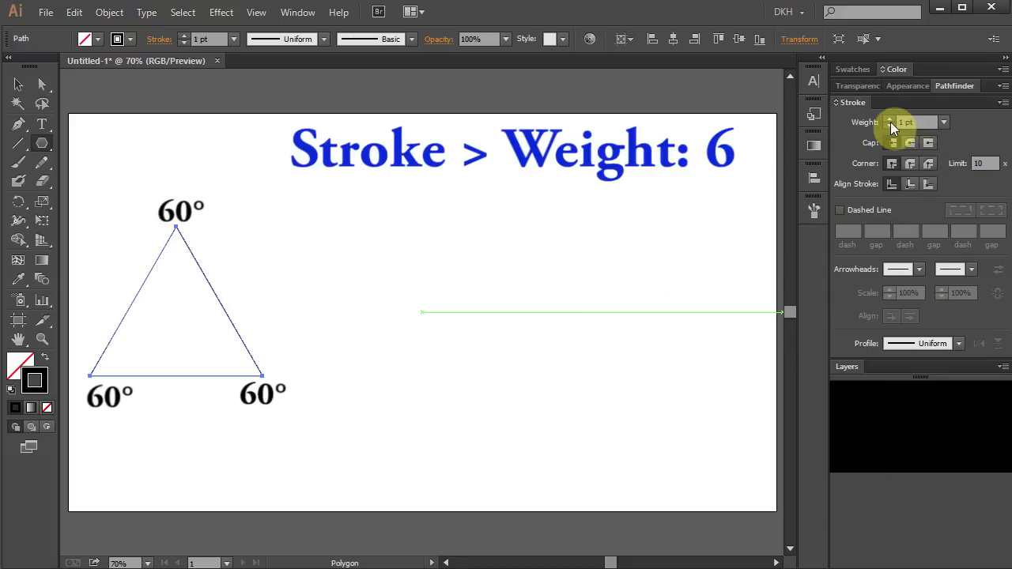
Set the triangle's stroke to 6 pt and drag a duplicate to its right
{"action": "left_click", "coordinate": [891, 118]}
{"action": "type", "text": "6"}
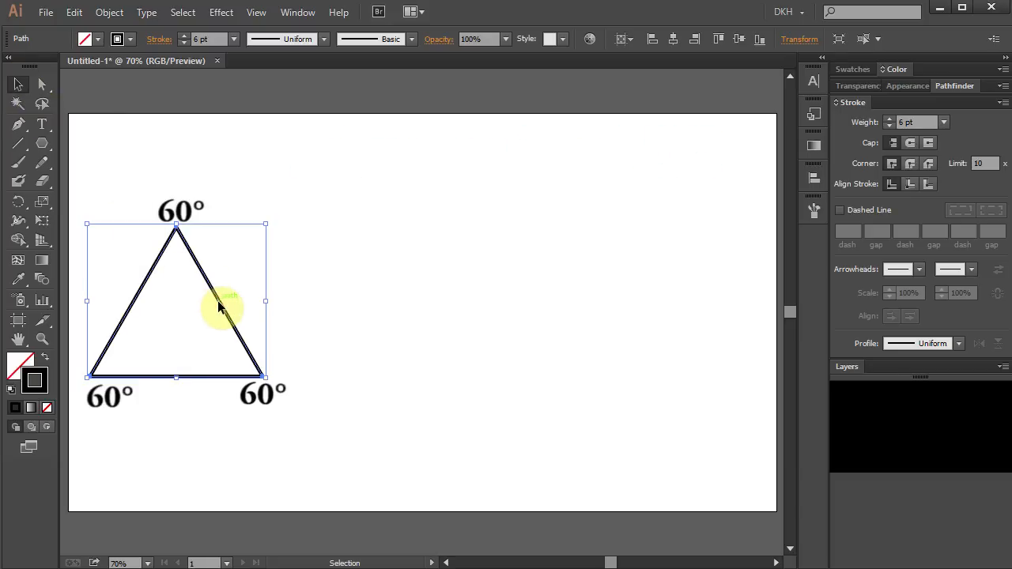
{"action": "left_click_drag", "start_coordinate": [221, 308], "coordinate": [376, 304]}
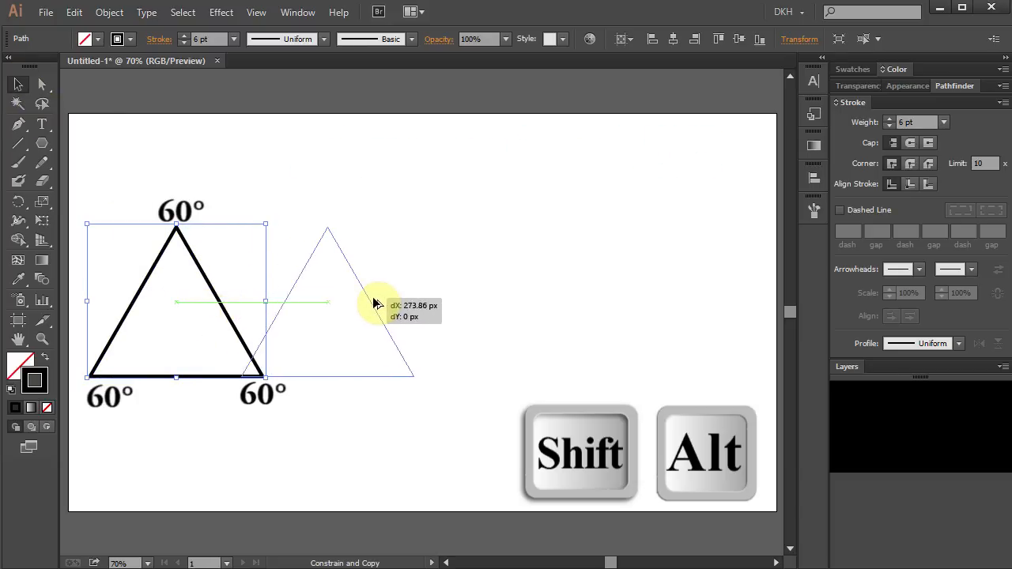
{"action": "left_click_drag", "start_coordinate": [376, 304], "coordinate": [471, 304]}
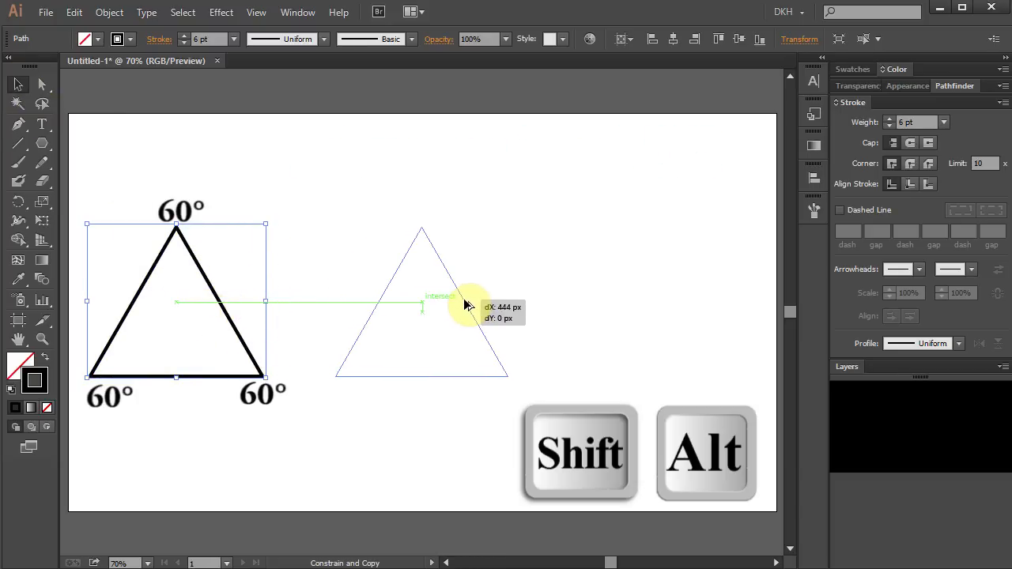
{"action": "left_click_drag", "start_coordinate": [471, 306], "coordinate": [498, 308]}
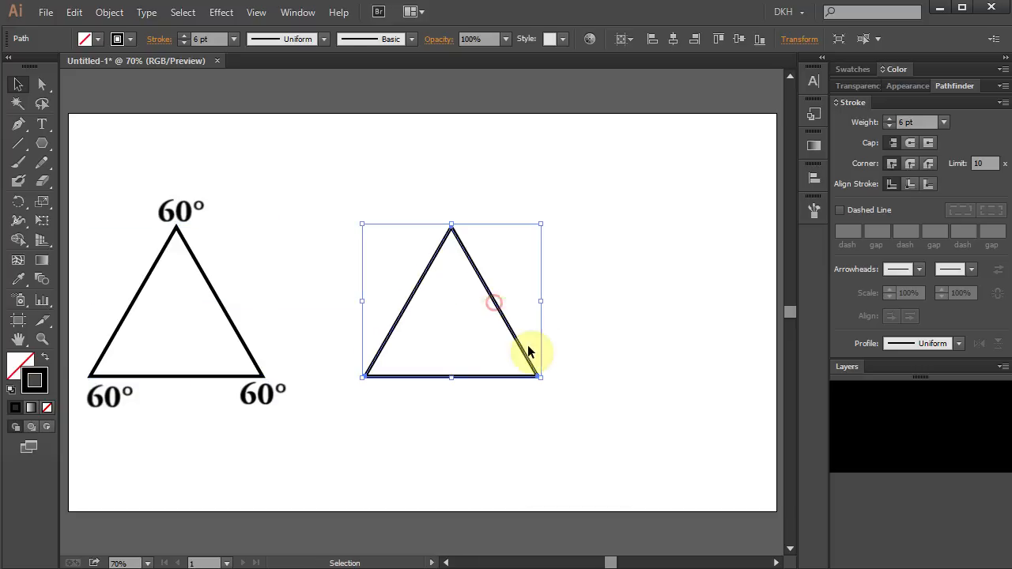
{"action": "mouse_move", "coordinate": [559, 365]}
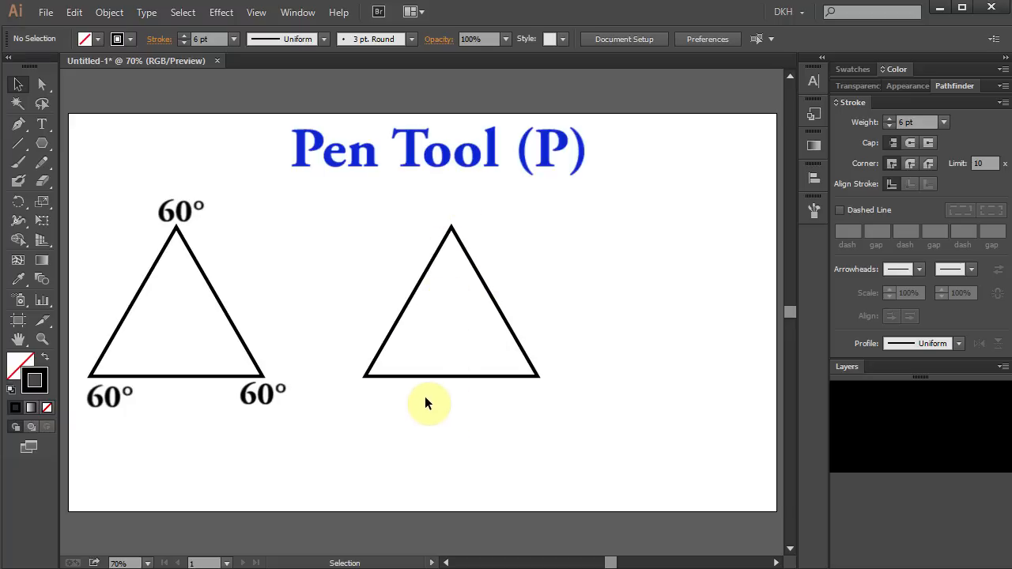
{"action": "mouse_move", "coordinate": [19, 125]}
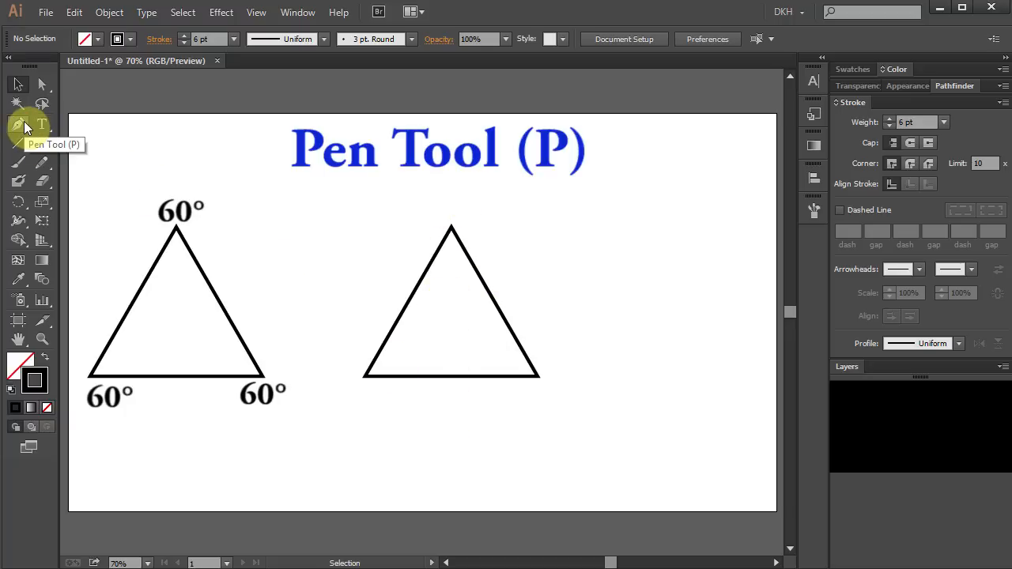
Draw a vertical line from the copy's apex to its base and select both paths
{"action": "left_click", "coordinate": [19, 124]}
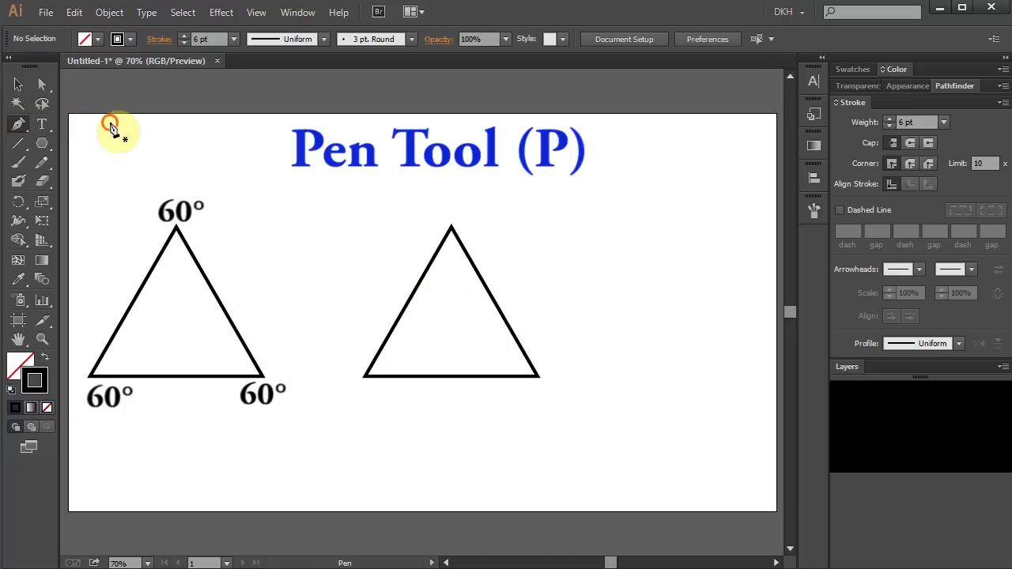
{"action": "left_click", "coordinate": [452, 233]}
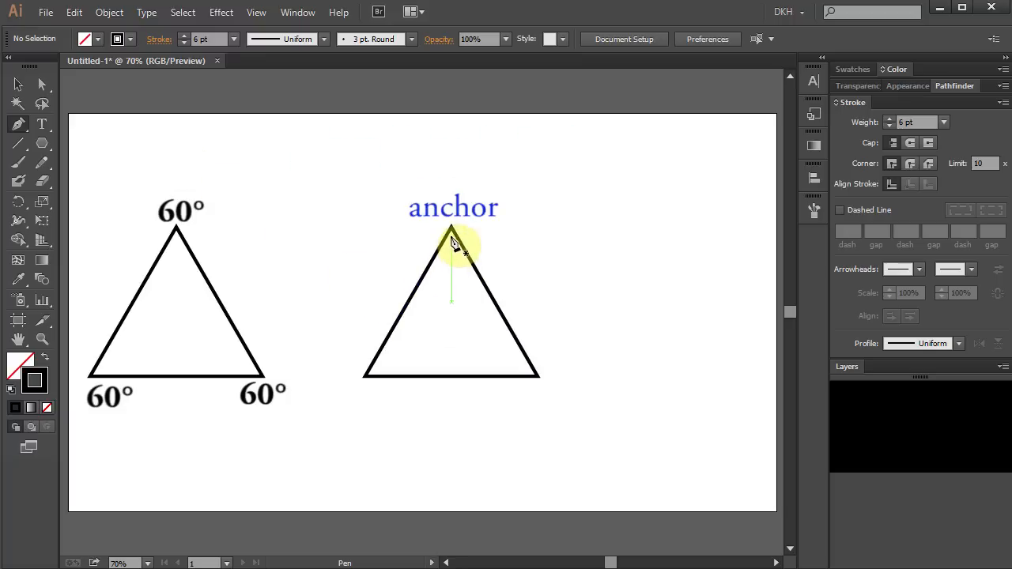
{"action": "left_click", "coordinate": [451, 233]}
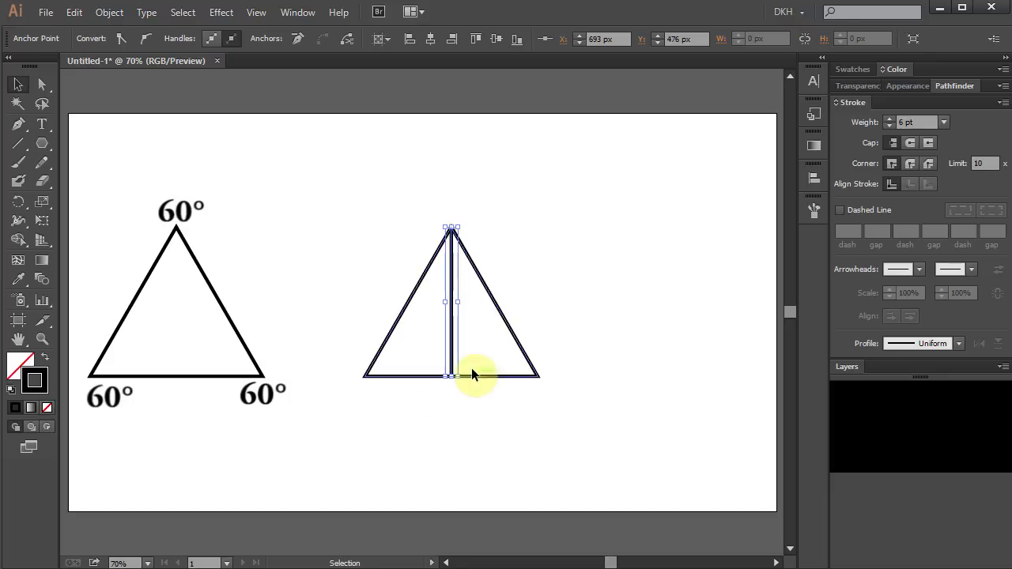
{"action": "key", "text": "v"}
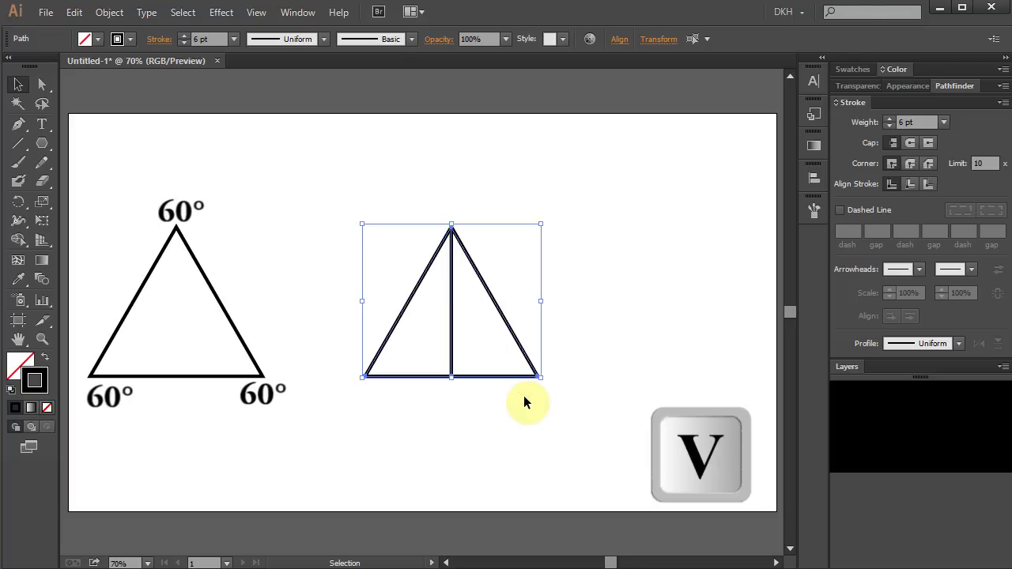
{"action": "mouse_move", "coordinate": [788, 226]}
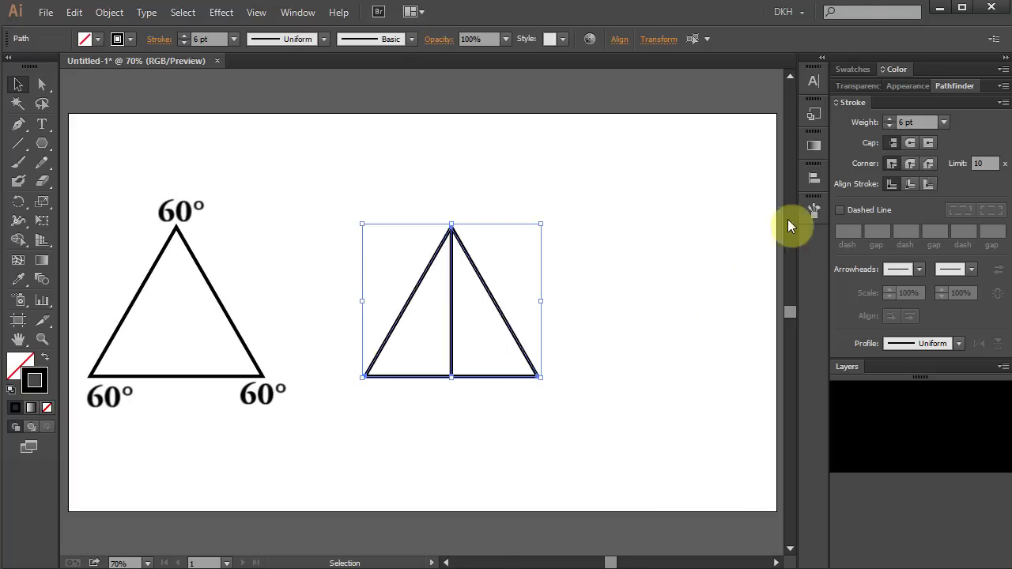
{"action": "left_click", "coordinate": [955, 85]}
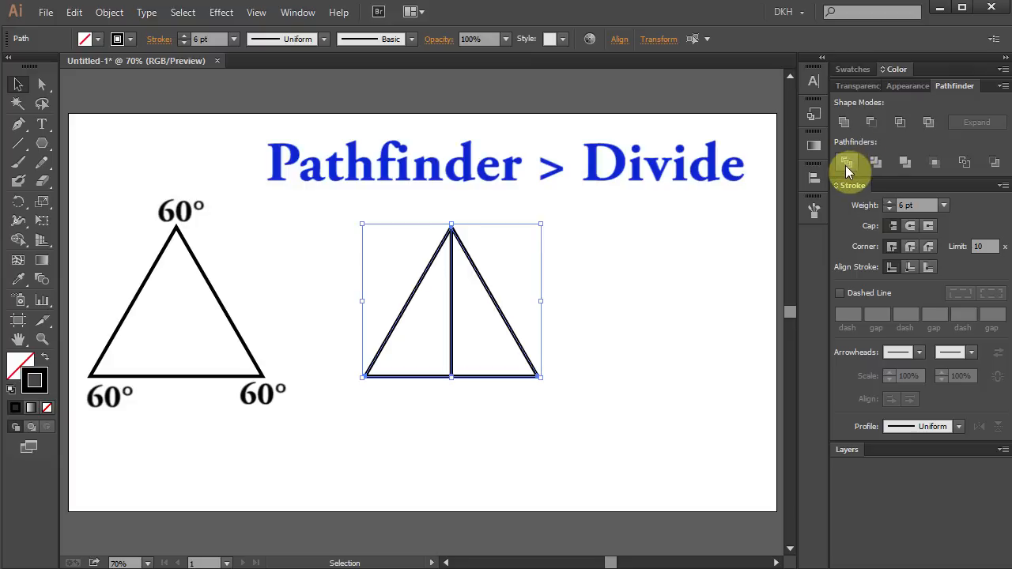
{"action": "mouse_move", "coordinate": [848, 162]}
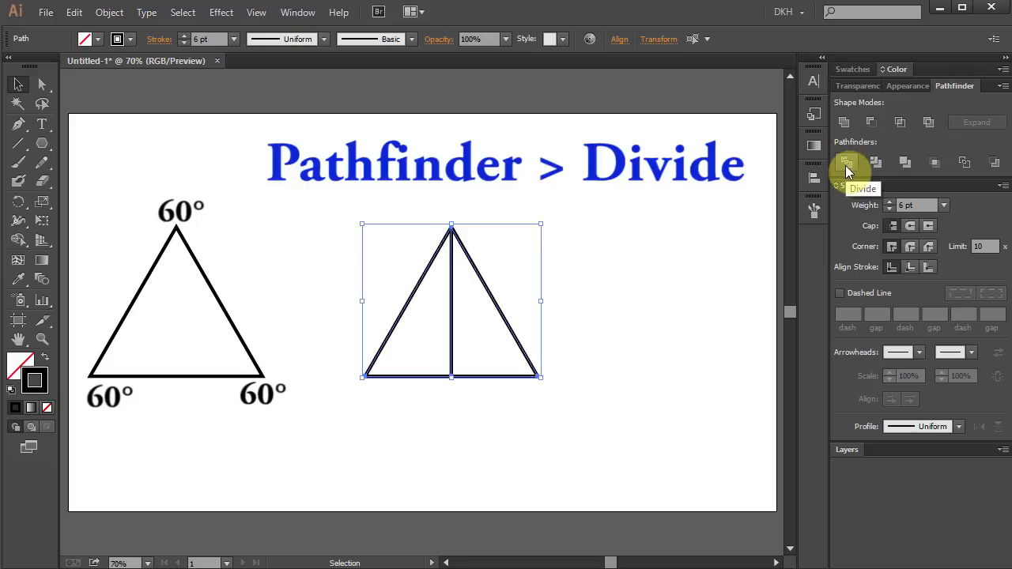
Divide the triangle along the line and delete its right half
{"action": "left_click", "coordinate": [847, 162]}
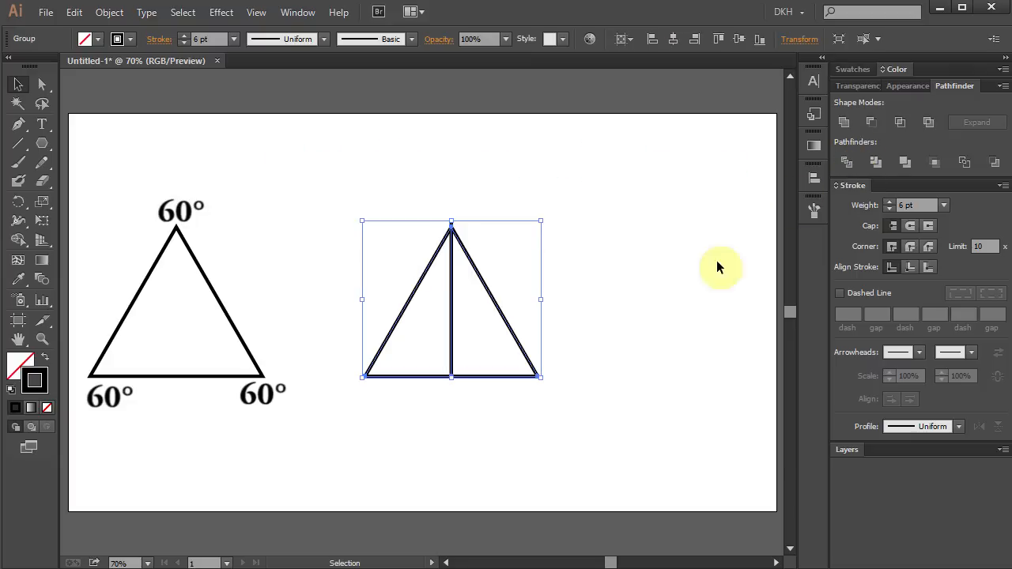
{"action": "left_click", "coordinate": [516, 411]}
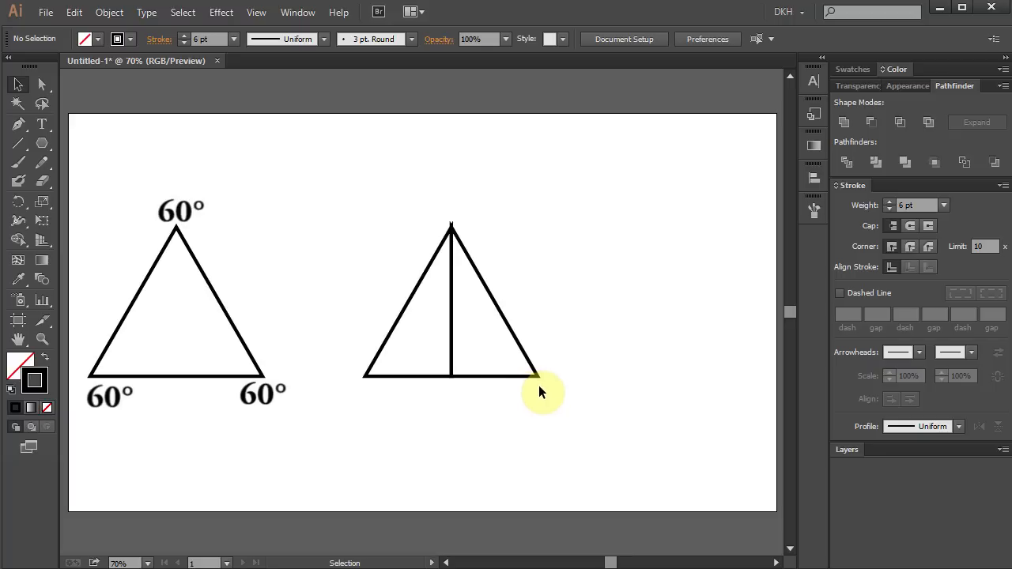
{"action": "key", "text": "a"}
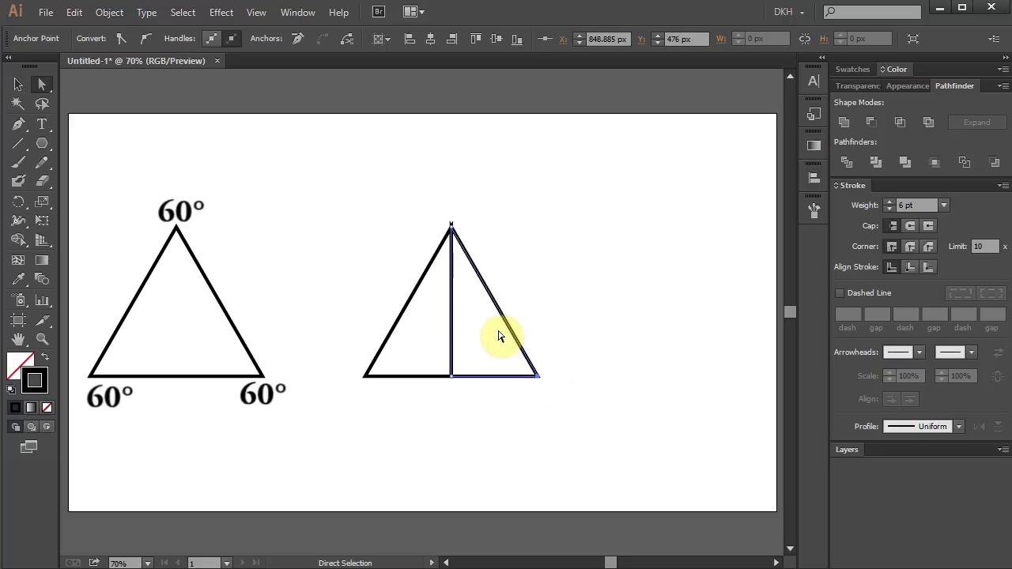
{"action": "key", "text": "Delete"}
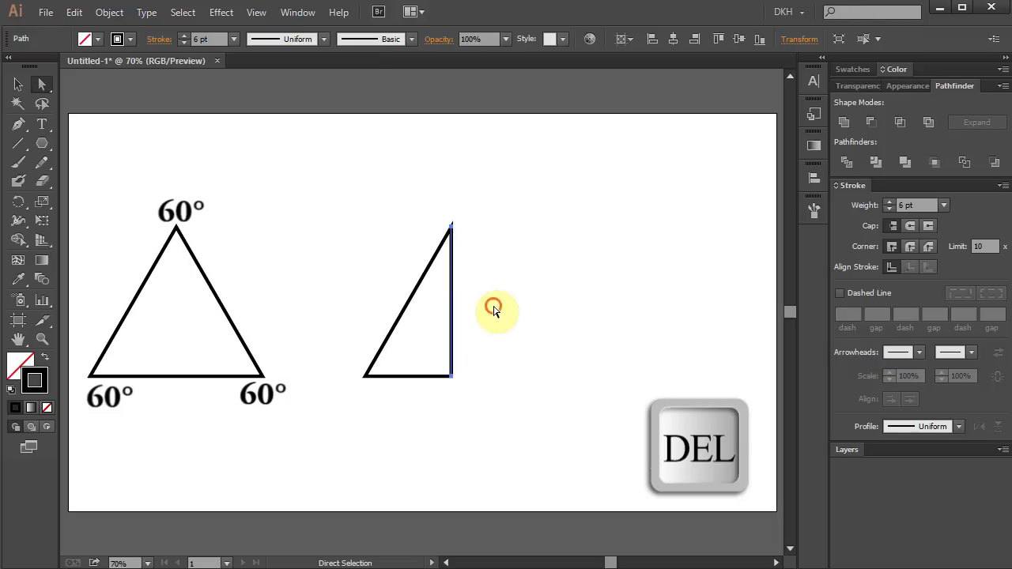
{"action": "key", "text": "Delete"}
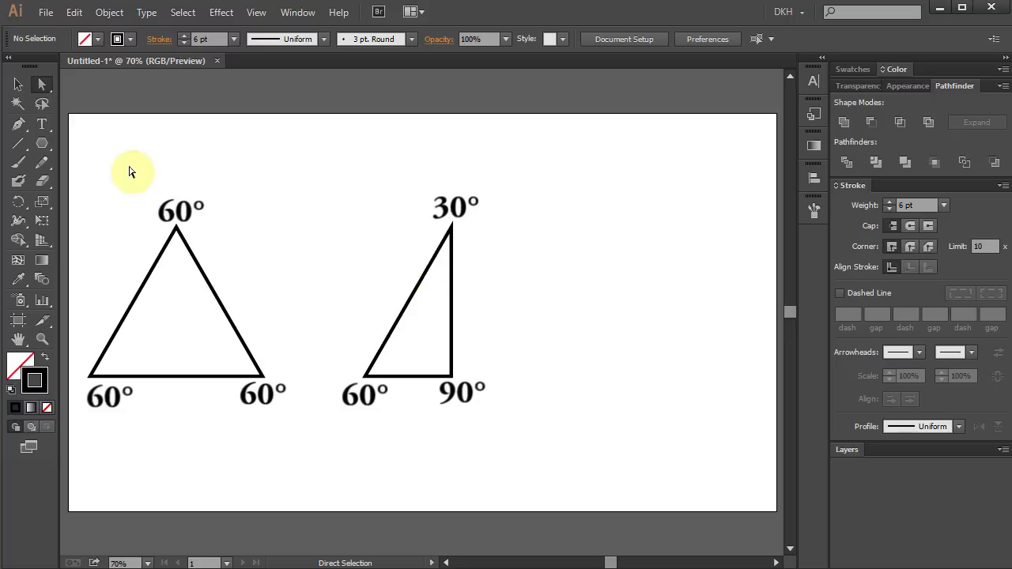
Draw a square right of the second triangle and delete its top-left anchor
{"action": "left_click", "coordinate": [42, 143]}
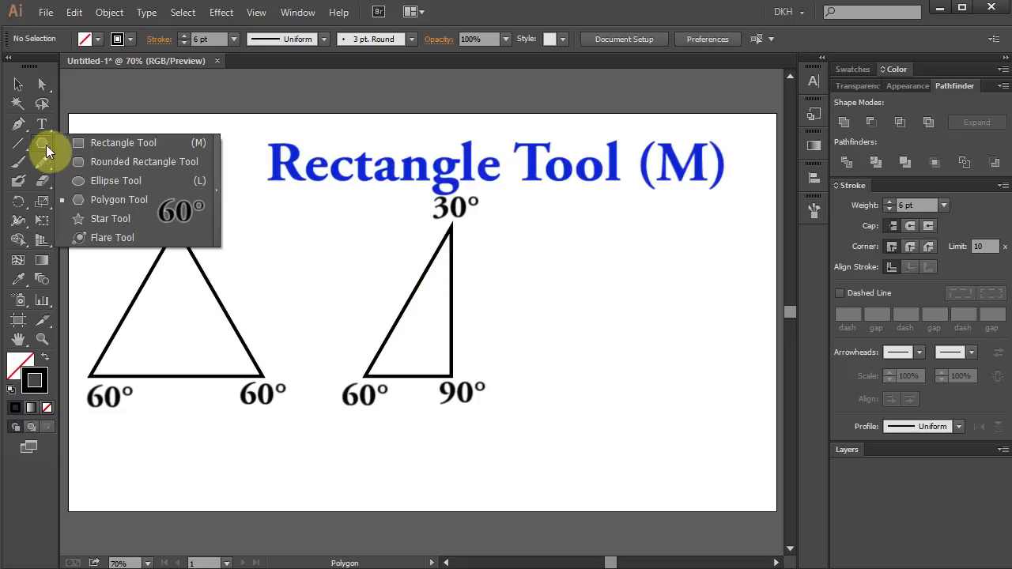
{"action": "mouse_move", "coordinate": [166, 150]}
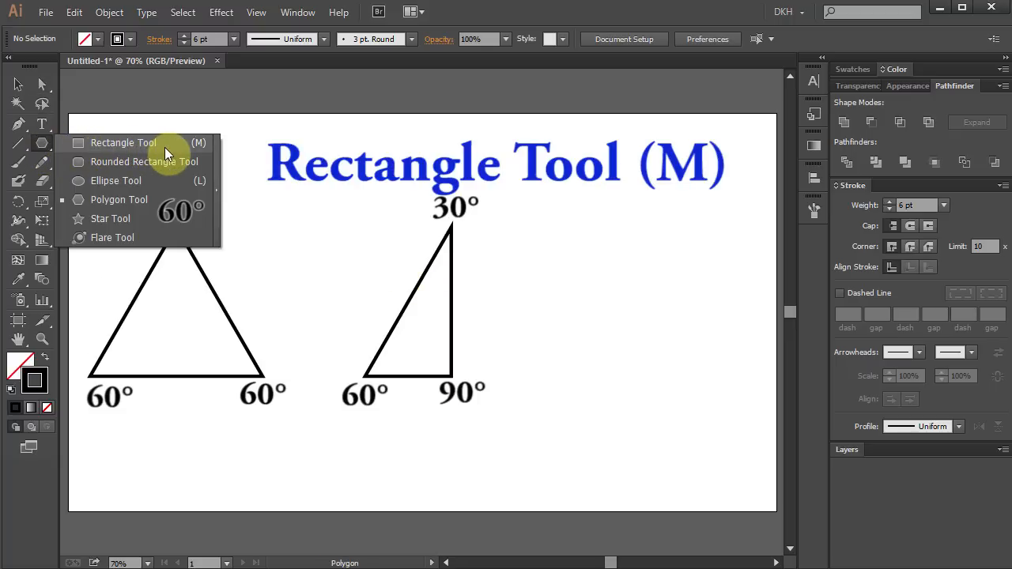
{"action": "left_click", "coordinate": [124, 143]}
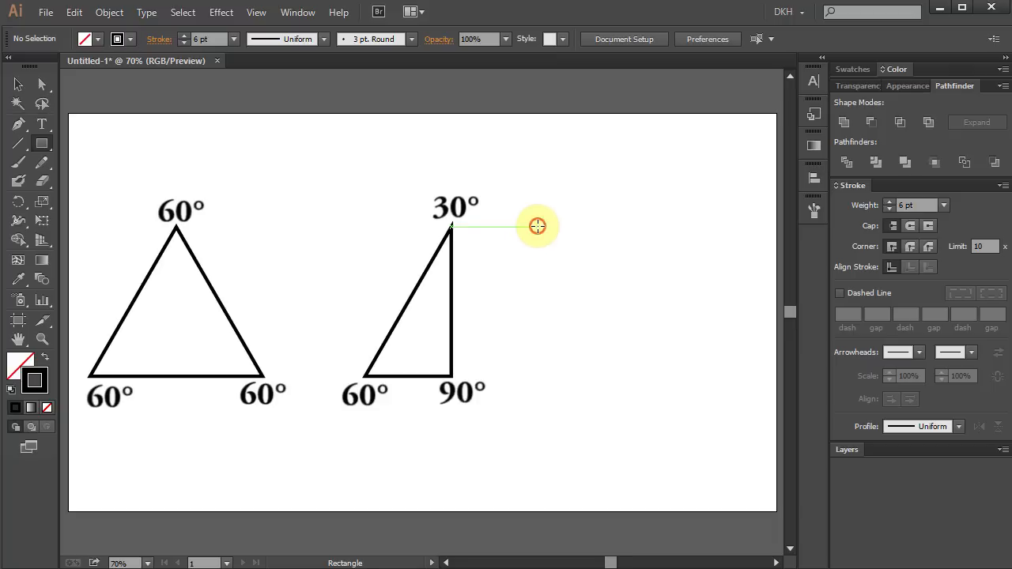
{"action": "left_click_drag", "start_coordinate": [537, 227], "coordinate": [624, 340]}
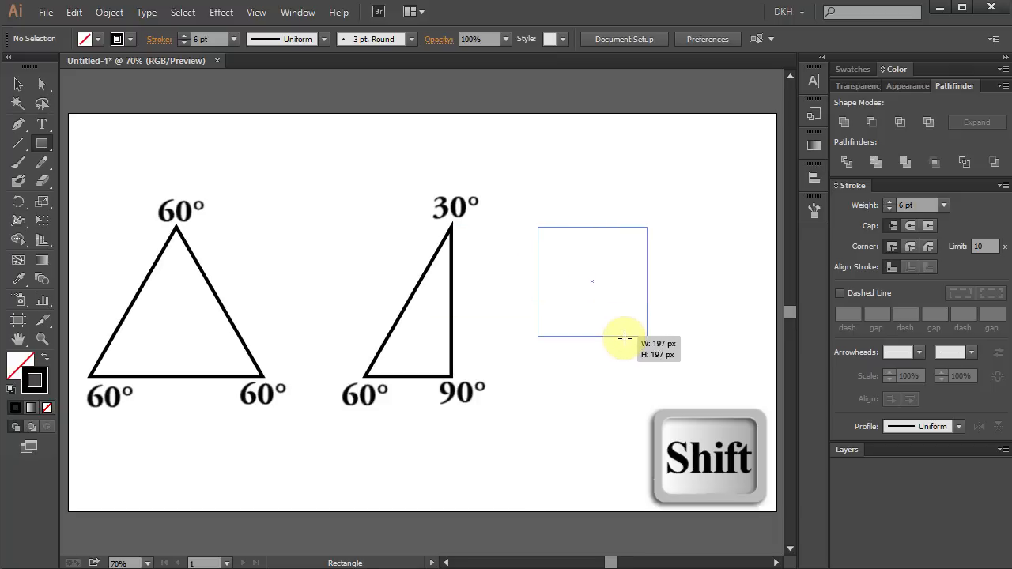
{"action": "left_click_drag", "start_coordinate": [624, 340], "coordinate": [682, 377]}
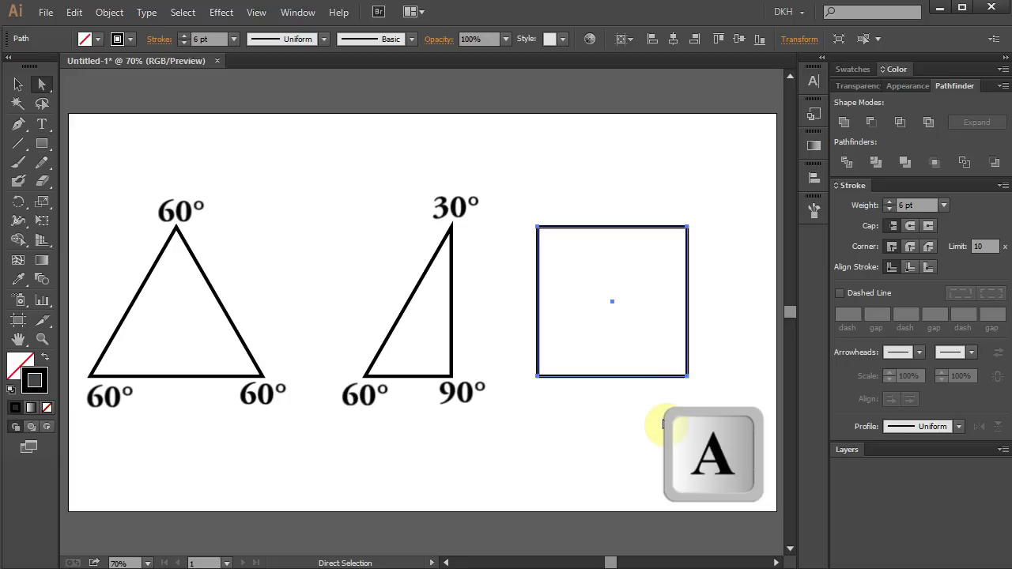
{"action": "mouse_move", "coordinate": [565, 286]}
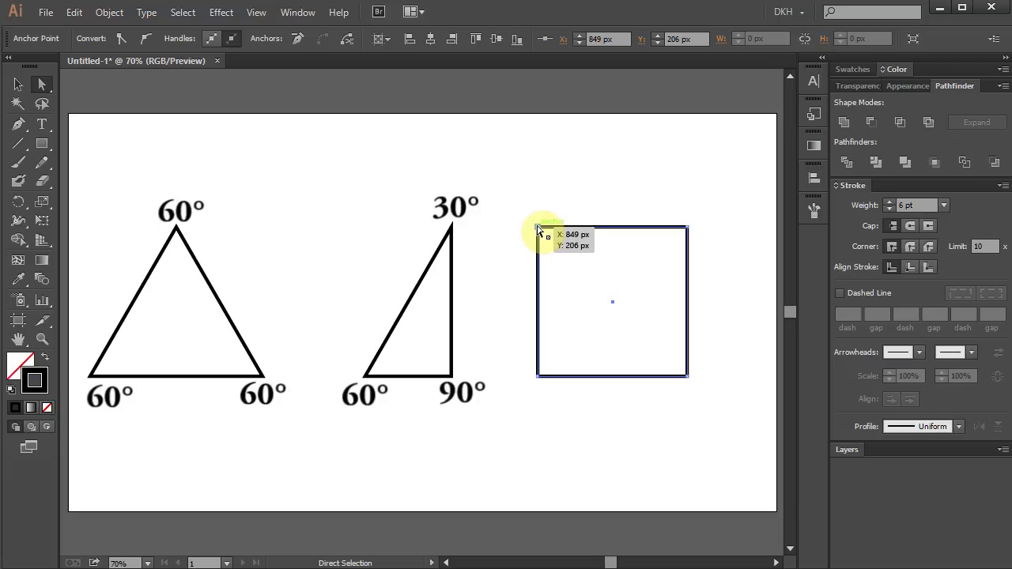
{"action": "key", "text": "Delete"}
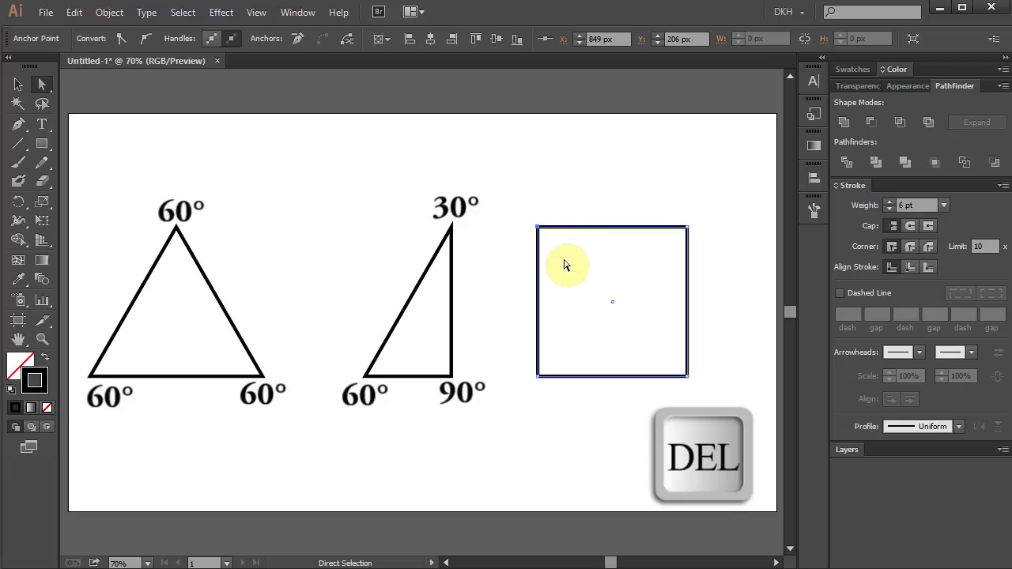
{"action": "key", "text": "Delete"}
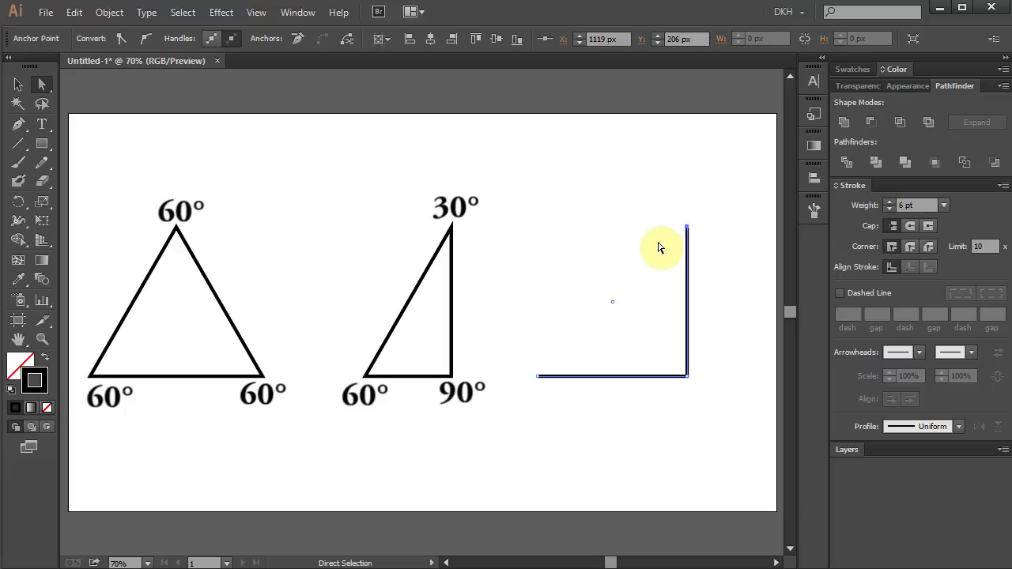
{"action": "key", "text": "shift"}
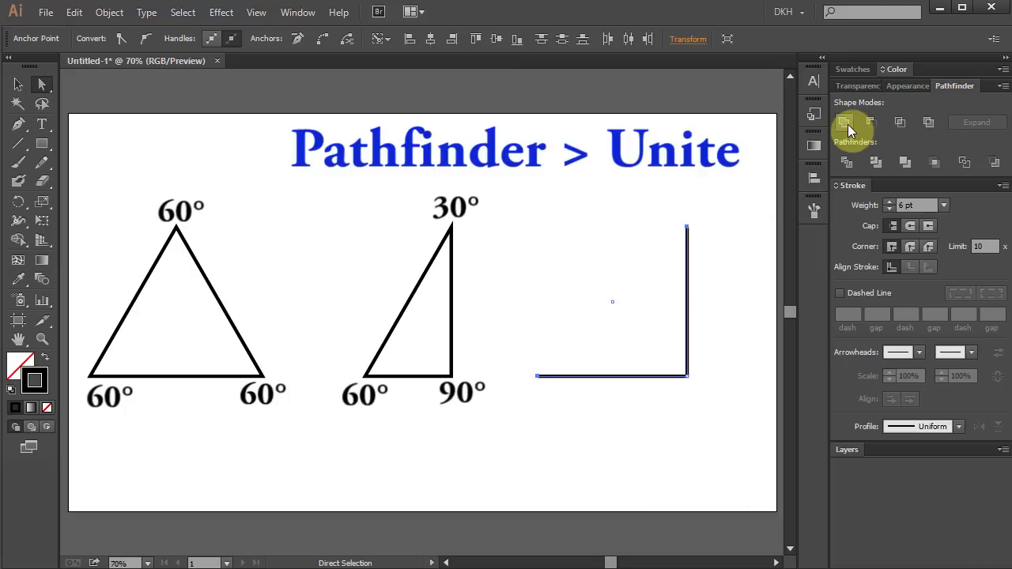
Apply Pathfinder Unite to close the corner path into an isosceles right triangle
{"action": "left_click", "coordinate": [845, 123]}
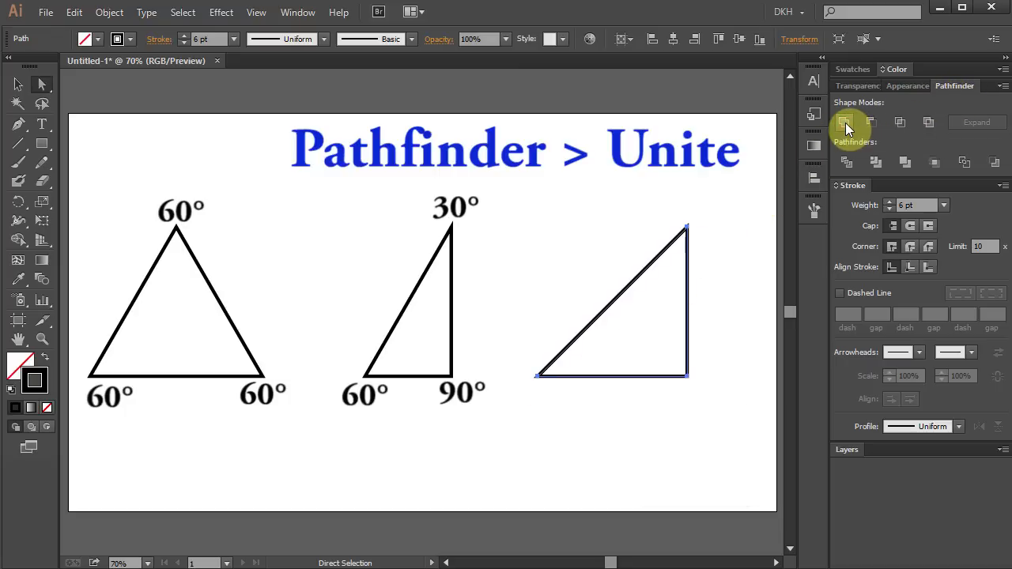
{"action": "left_click", "coordinate": [844, 121]}
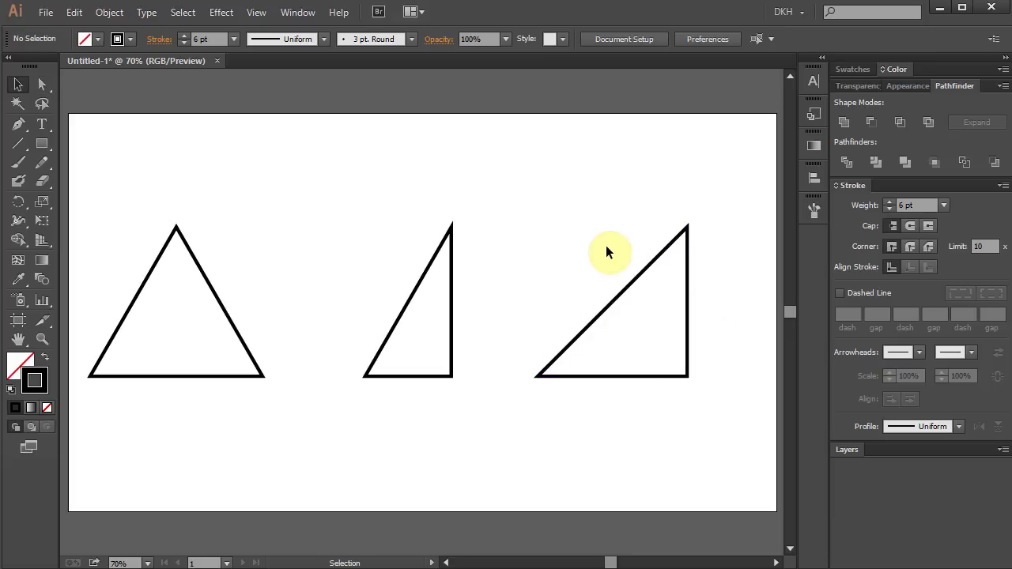
Select the third triangle and make its fill colour active for editing
{"action": "key", "text": "v"}
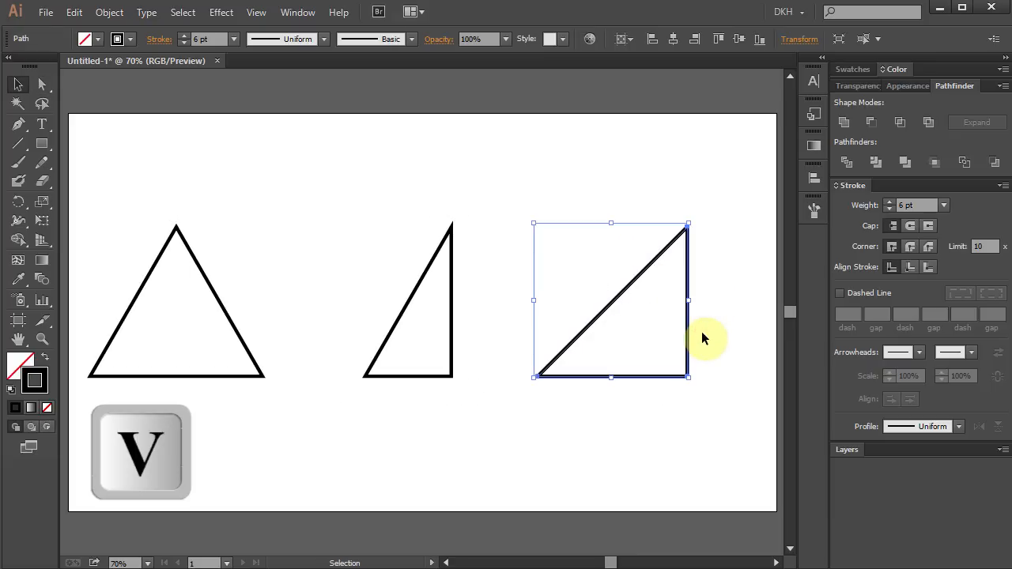
{"action": "mouse_move", "coordinate": [19, 364]}
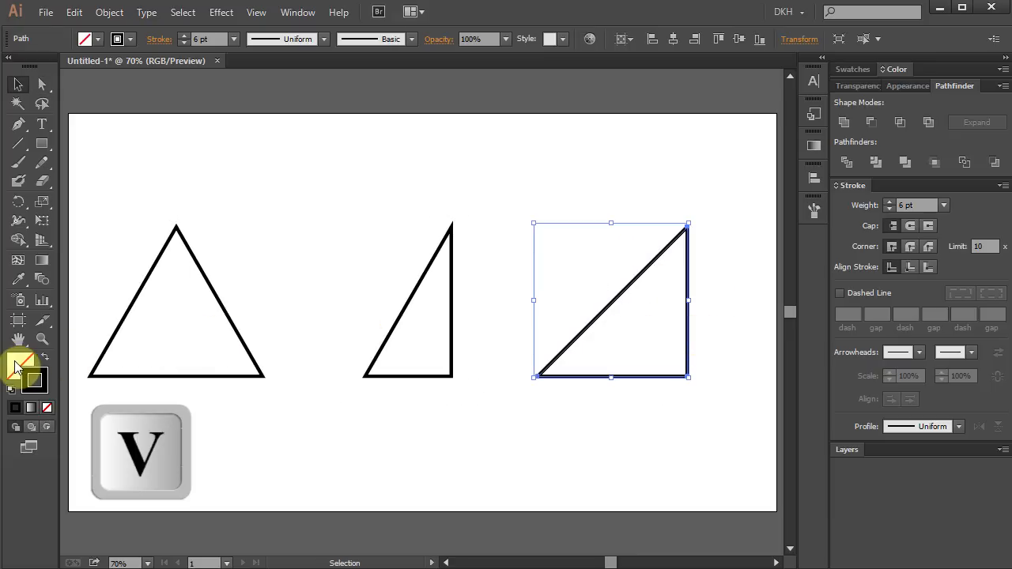
{"action": "left_click", "coordinate": [898, 69]}
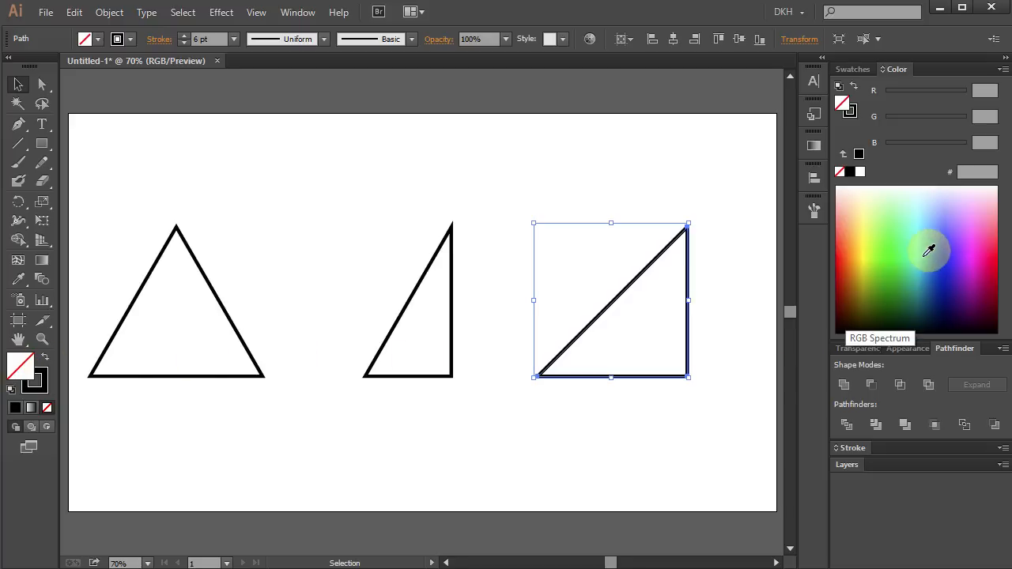